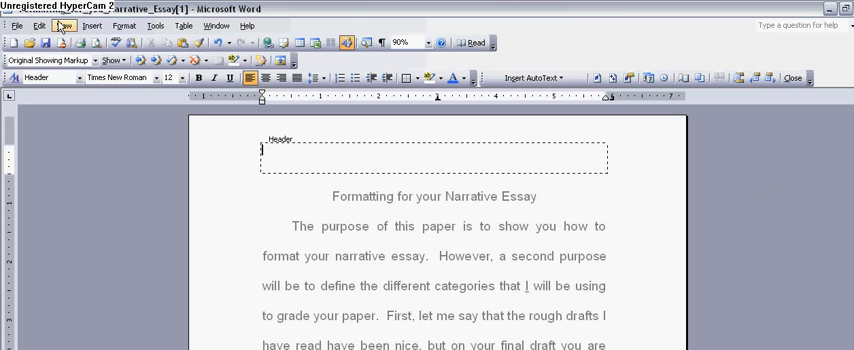
Open the page header and type 'Last Name, First Name', 'Date' and 'LA8-3' on separate lines
{"action": "left_click", "coordinate": [64, 25]}
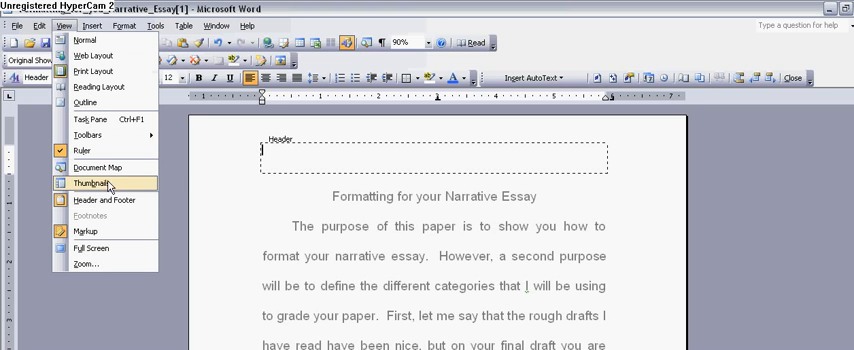
{"action": "mouse_move", "coordinate": [104, 200]}
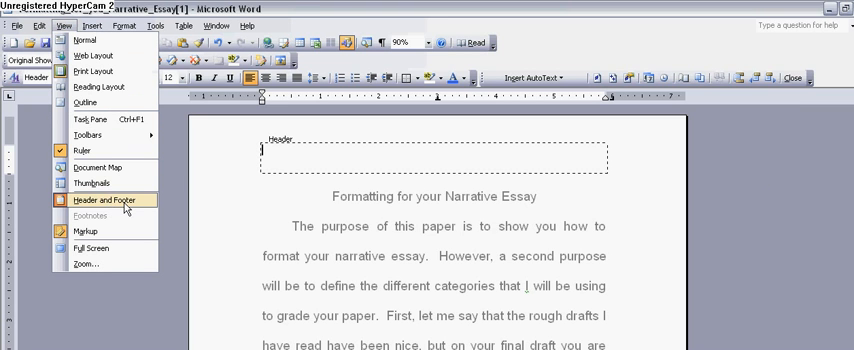
{"action": "left_click", "coordinate": [103, 200]}
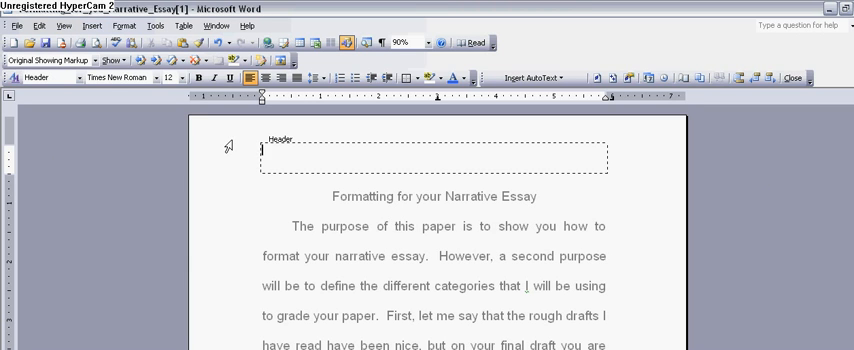
{"action": "type", "text": "Last Name, First Name"}
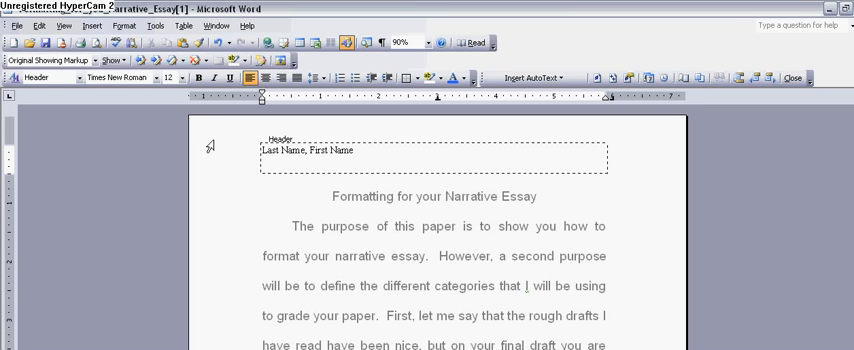
{"action": "type", "text": "Date"}
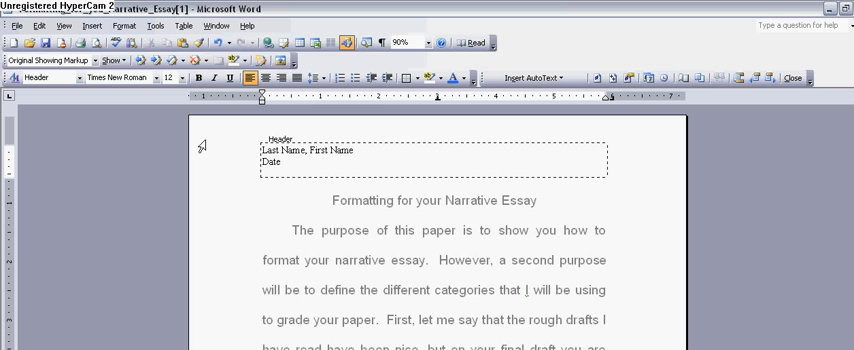
{"action": "type", "text": "La"}
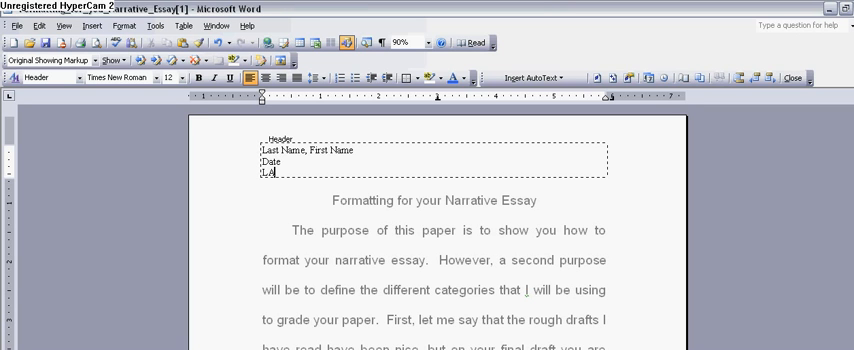
{"action": "type", "text": "s"}
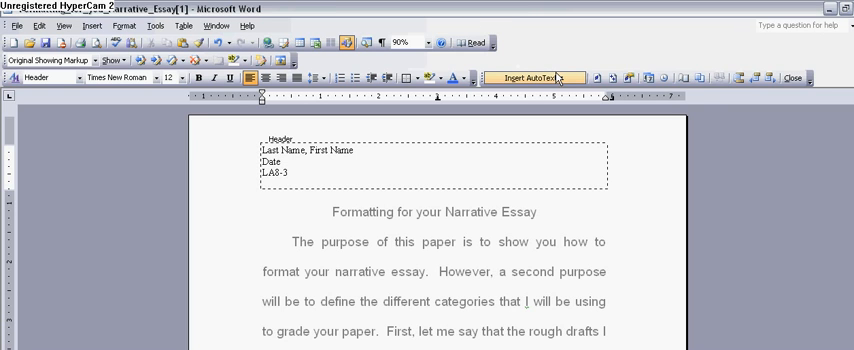
Insert the Page X of Y AutoText as a fourth header line, showing 'Page 1 of 3'
{"action": "left_click", "coordinate": [537, 78]}
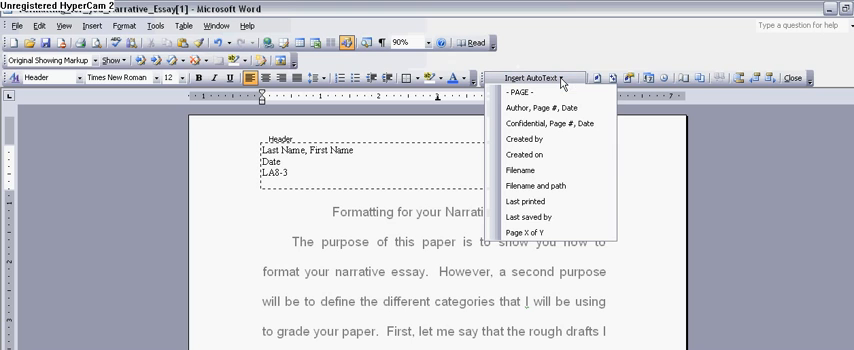
{"action": "mouse_move", "coordinate": [525, 201]}
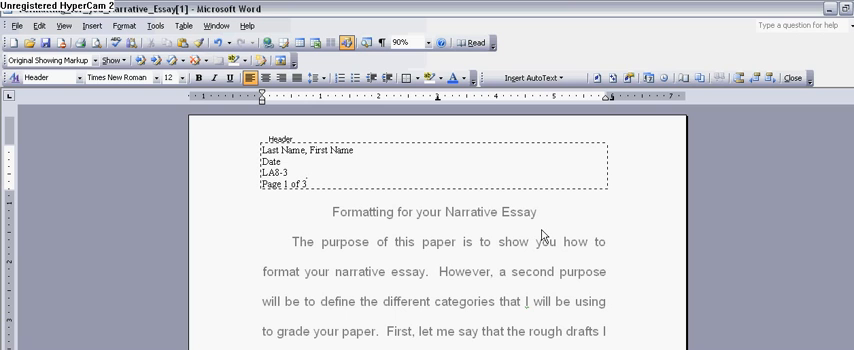
{"action": "left_click", "coordinate": [307, 185]}
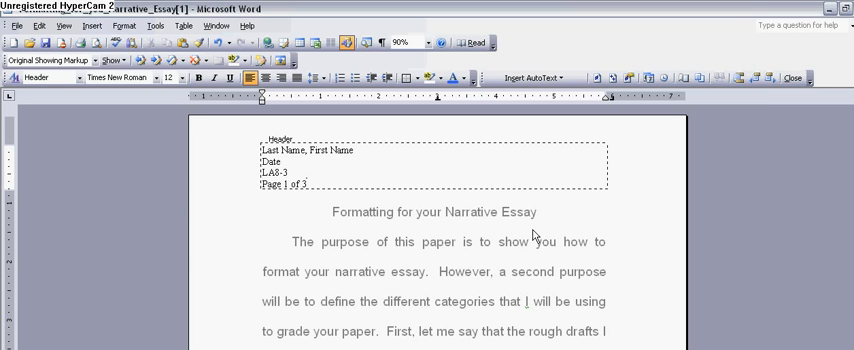
{"action": "left_click", "coordinate": [304, 184]}
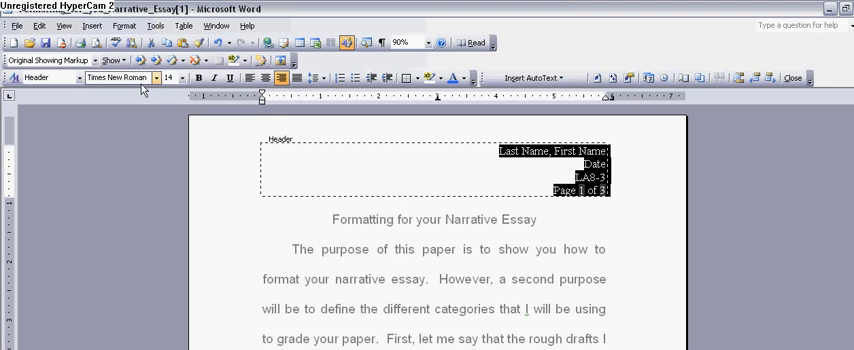
Right-align the four header lines and set their font size to 14 pt
{"action": "left_click", "coordinate": [160, 78]}
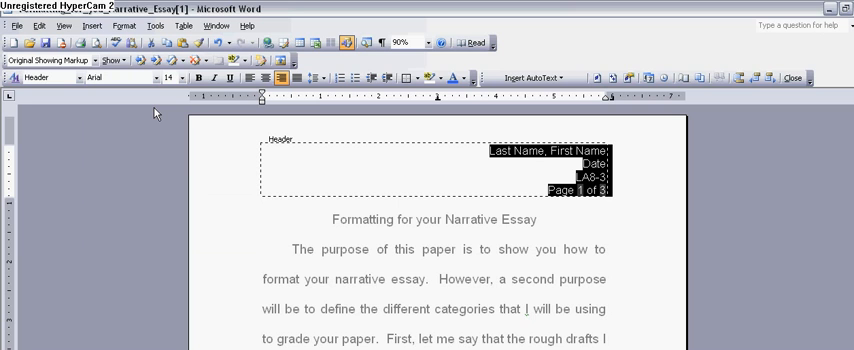
{"action": "mouse_move", "coordinate": [690, 176]}
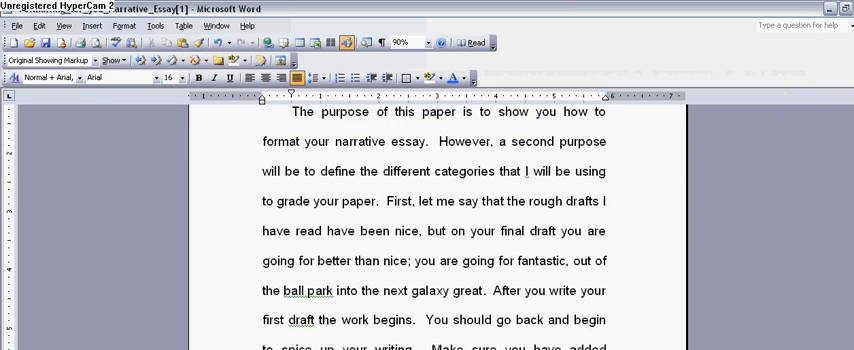
Set the header font to Arial, then close header editing to return to the essay body
{"action": "scroll", "scroll_direction": "up", "scroll_amount": 3}
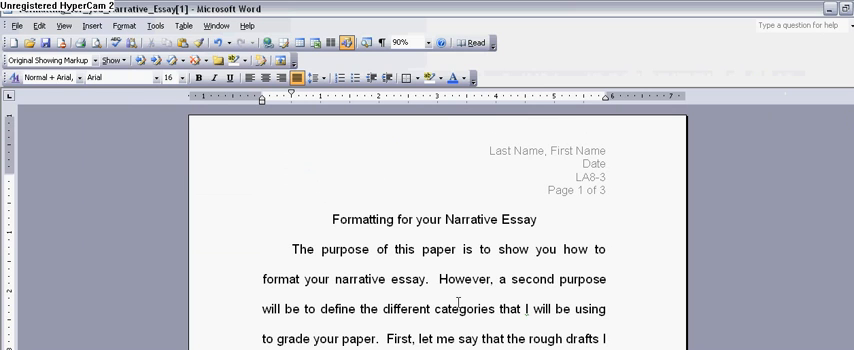